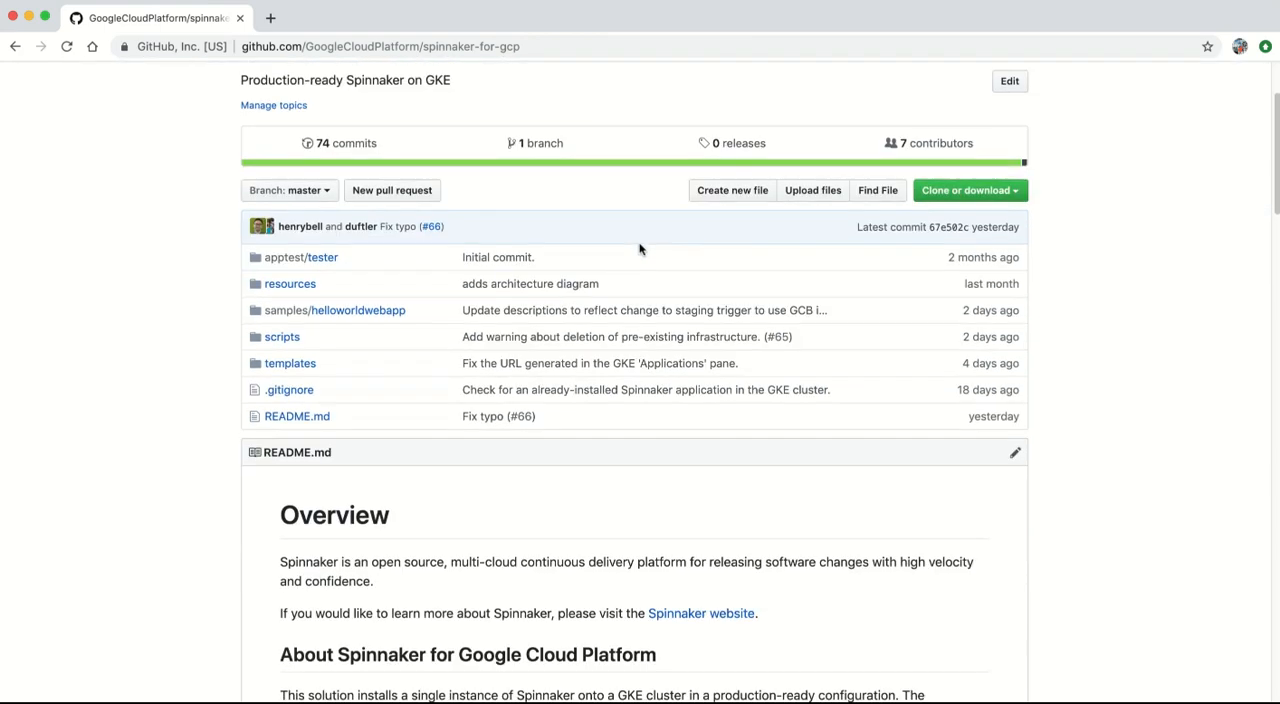
Scroll the spinnaker-for-gcp README down to its Installation quick-install instructions.
scroll(down, 3)
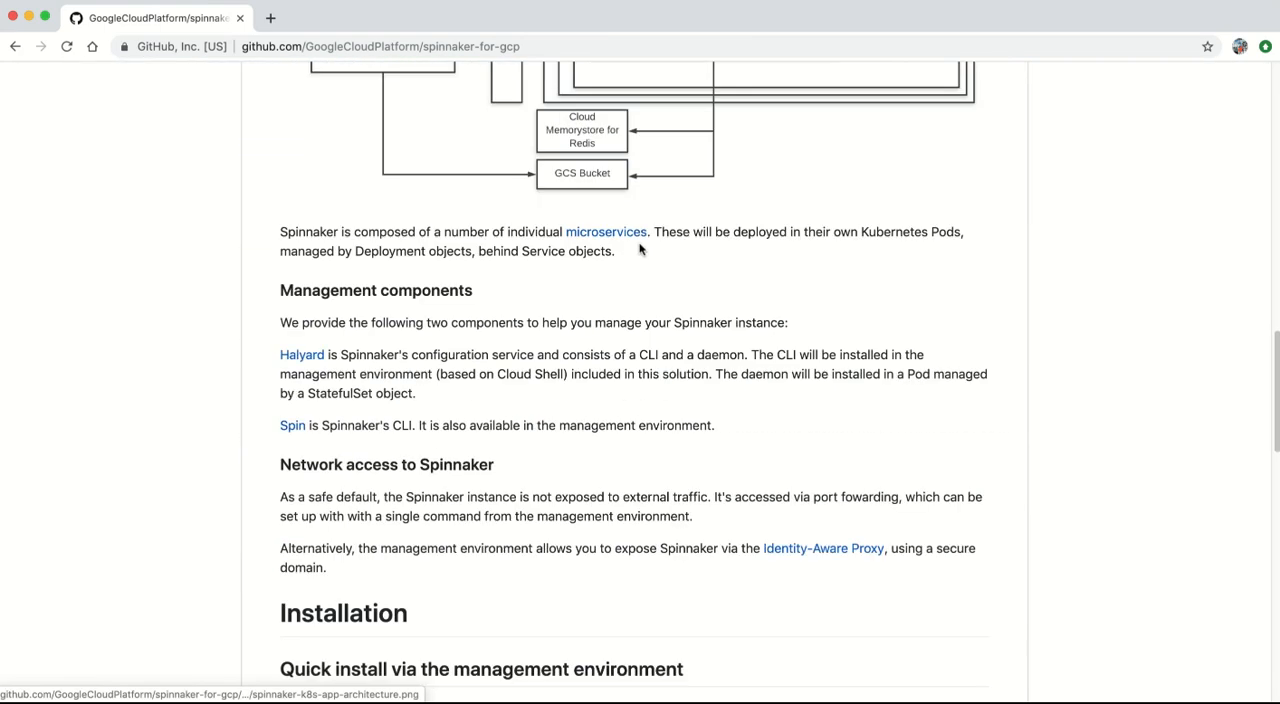
scroll(down, 3)
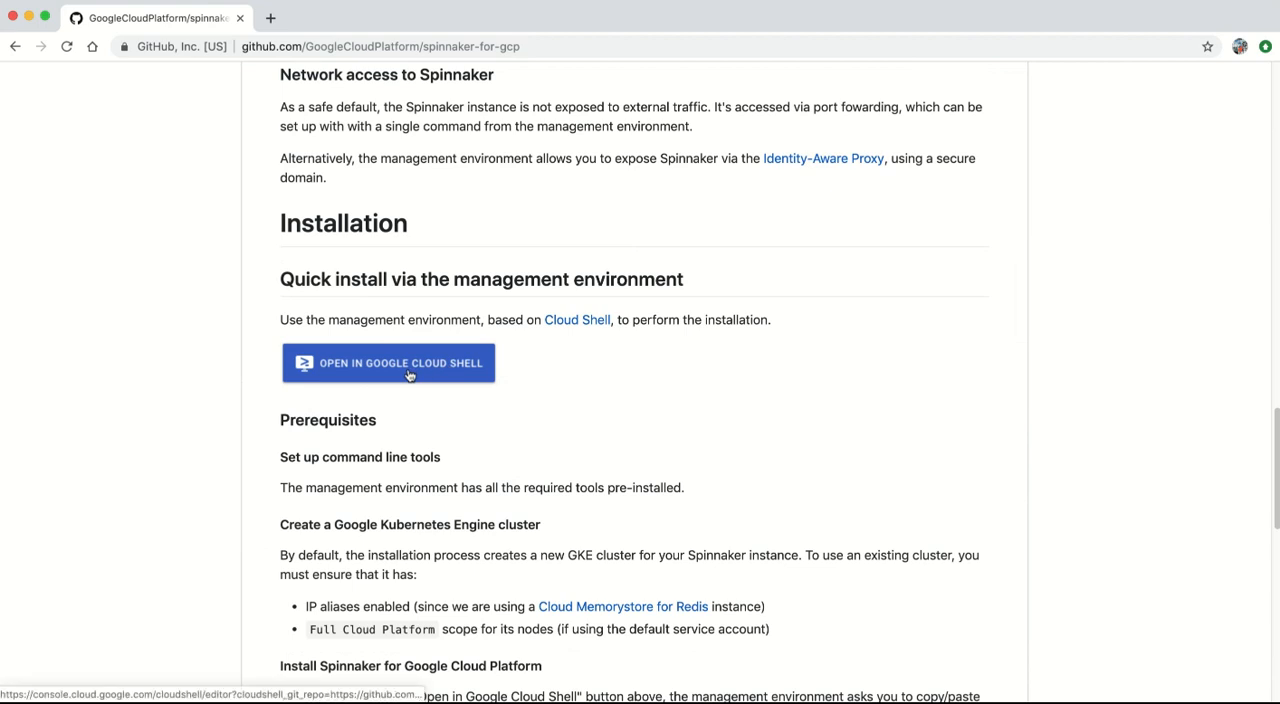
Open spinnaker-for-gcp in Cloud Shell, cloning the repo and launching the Install Spinnaker tutorial.
click(388, 363)
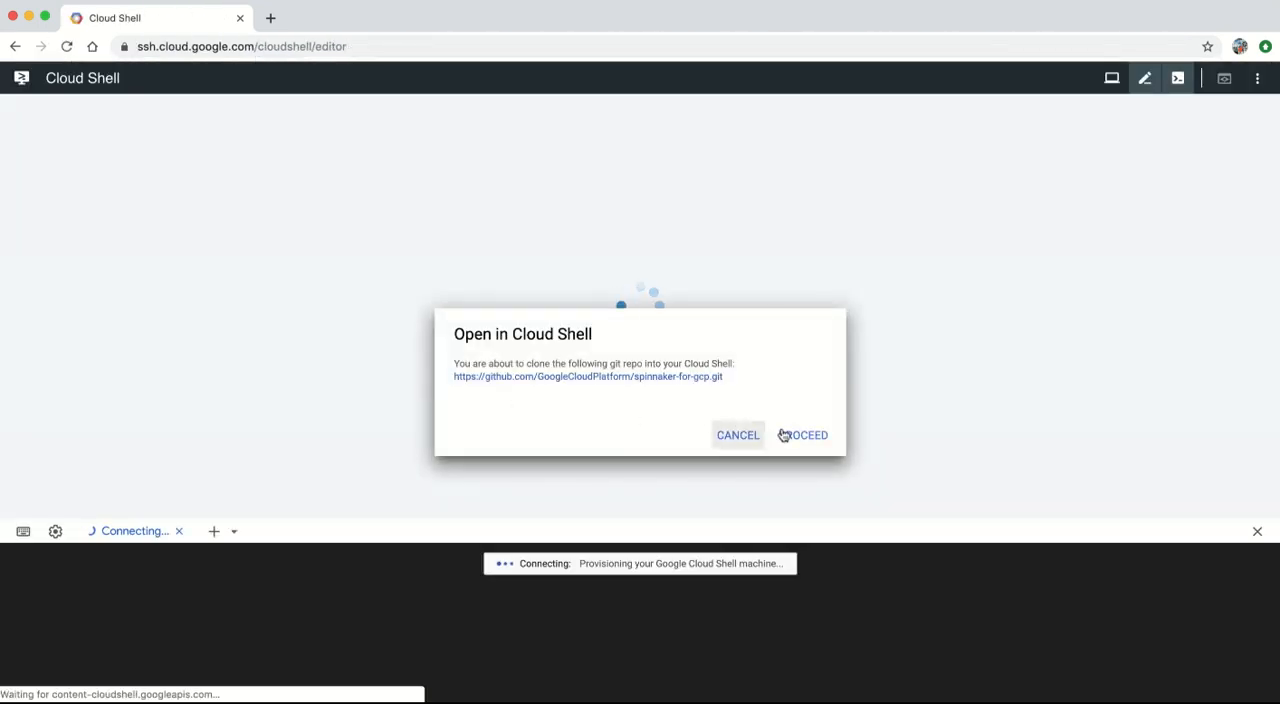
click(803, 435)
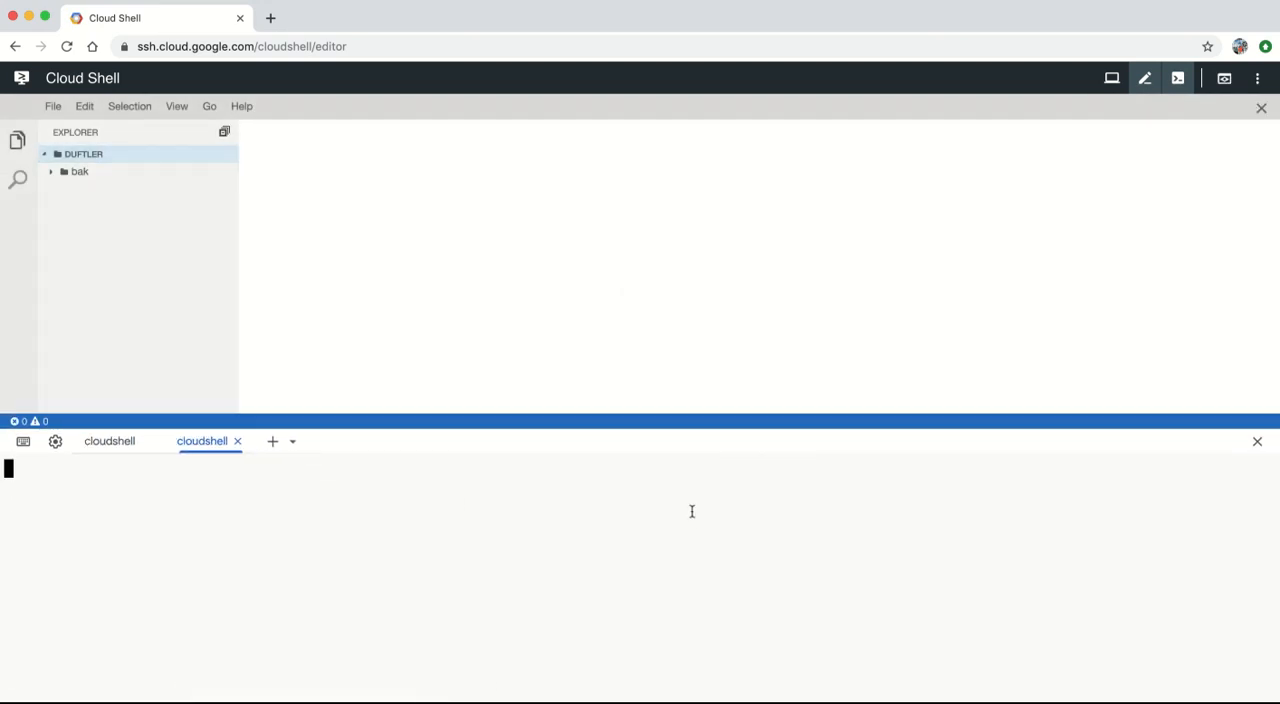
text(cloudshell_open --repo_url "https://github.com/GoogleCloudPlatform/spinnaker-for-gcp.git" --print_file "instructions.txt" --dir "scripts/install" --tutorial "provision-spinnaker.md")
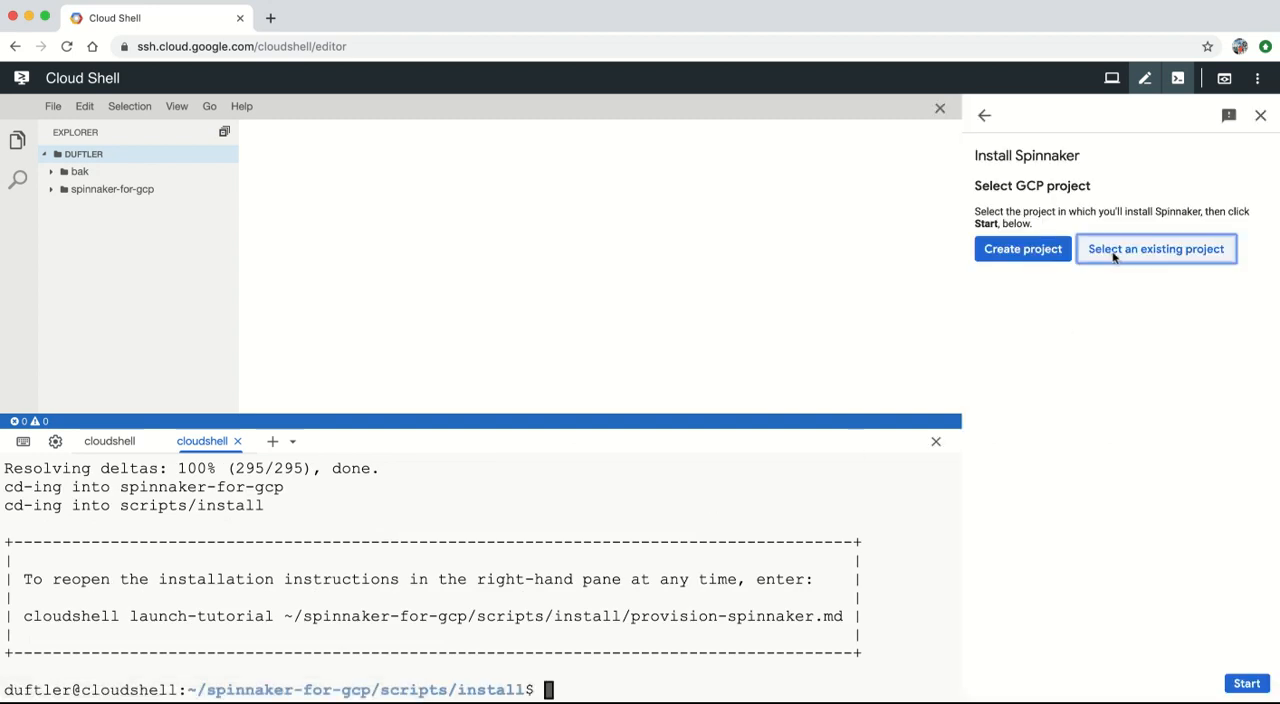
Select spinnaker-demo-project-1 as the existing project and start the installation walkthrough.
click(1155, 248)
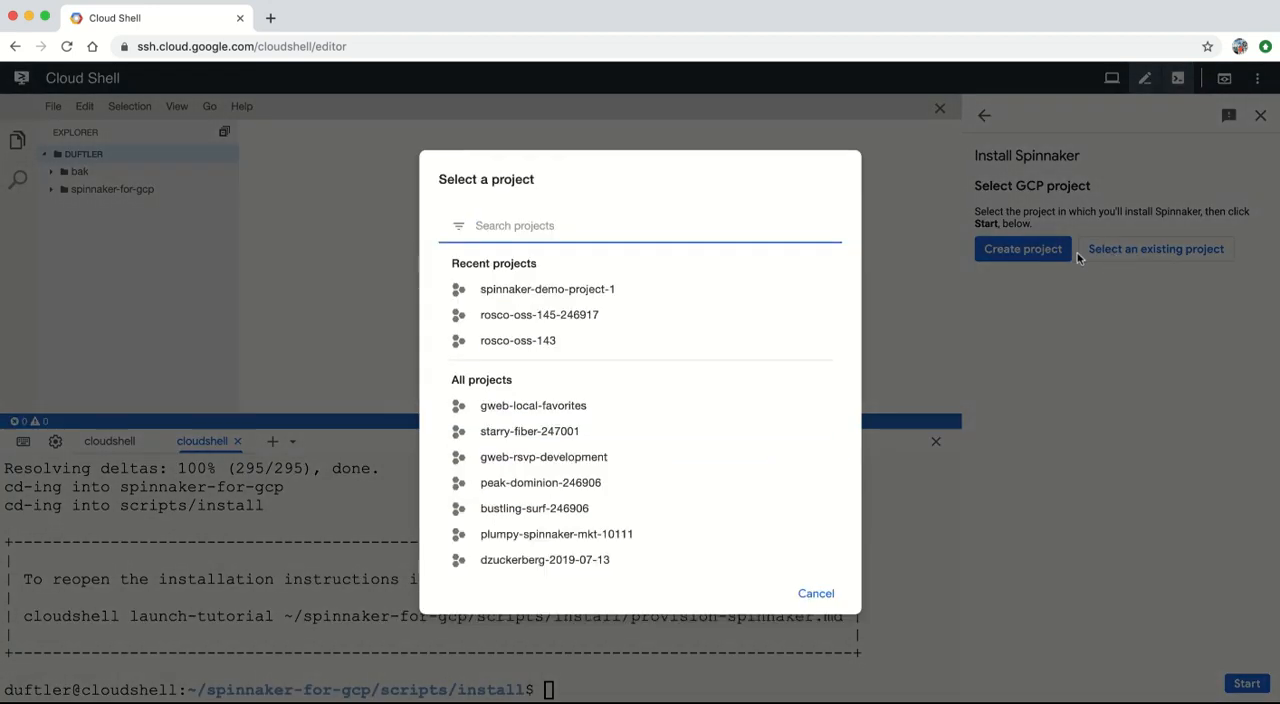
click(547, 289)
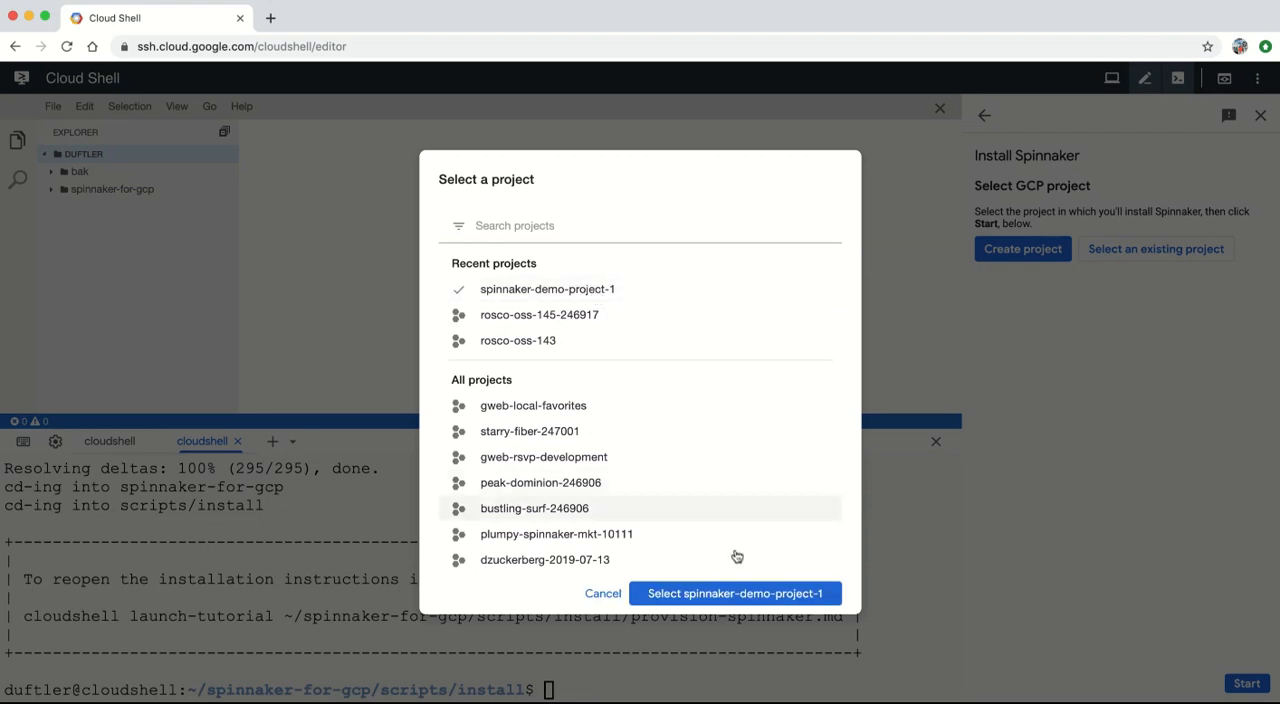
click(735, 593)
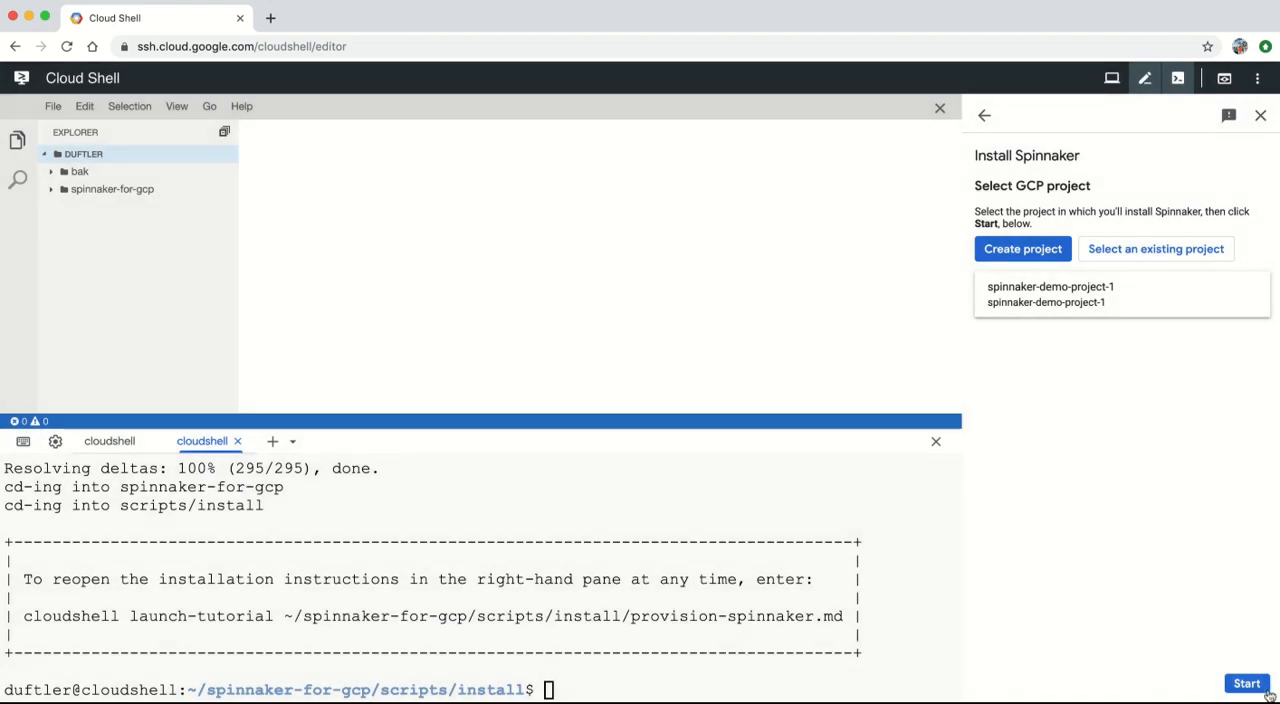
click(1246, 683)
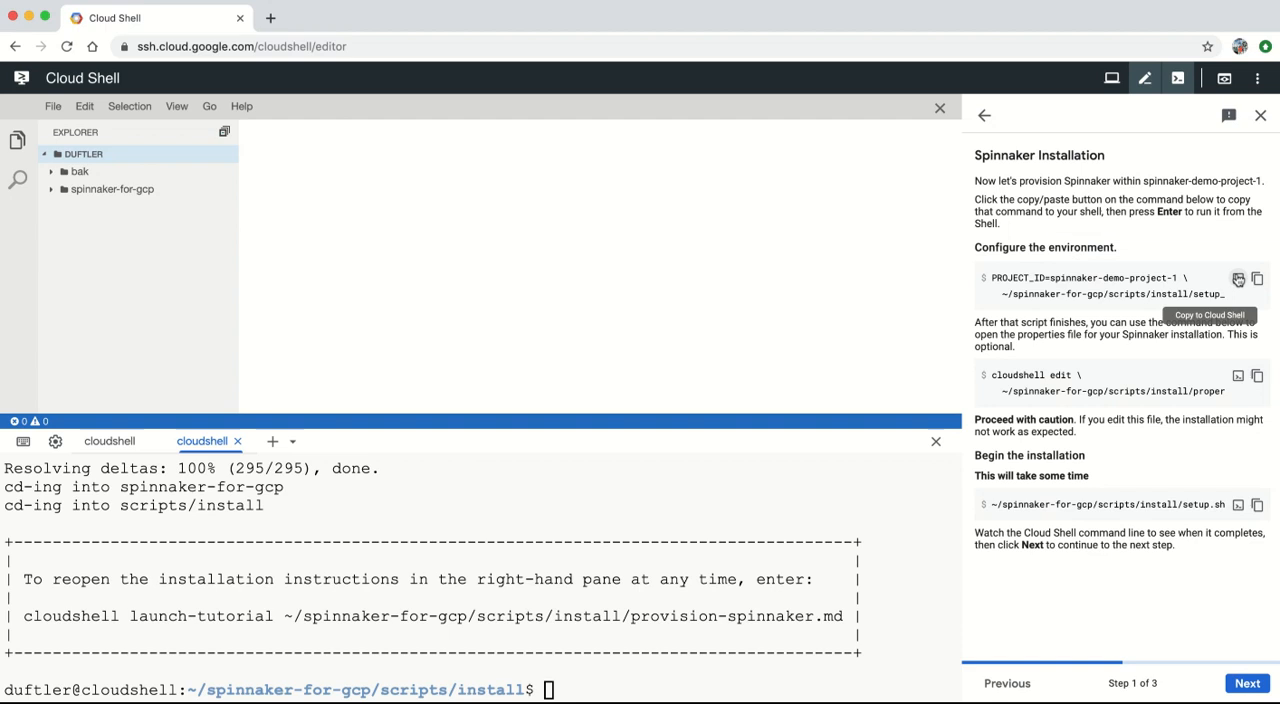
Run setup_properties.sh in the shell with PROJECT_ID set to spinnaker-demo-project-1.
click(1238, 279)
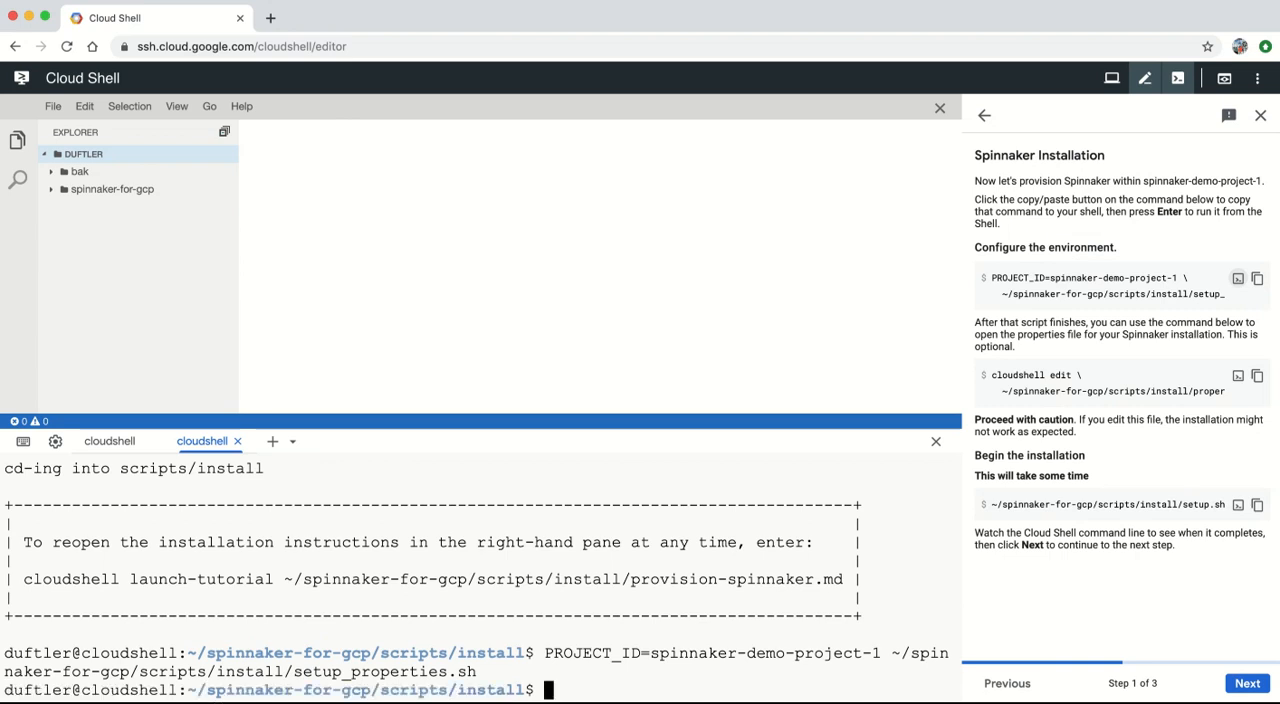
mouse_move(1246, 491)
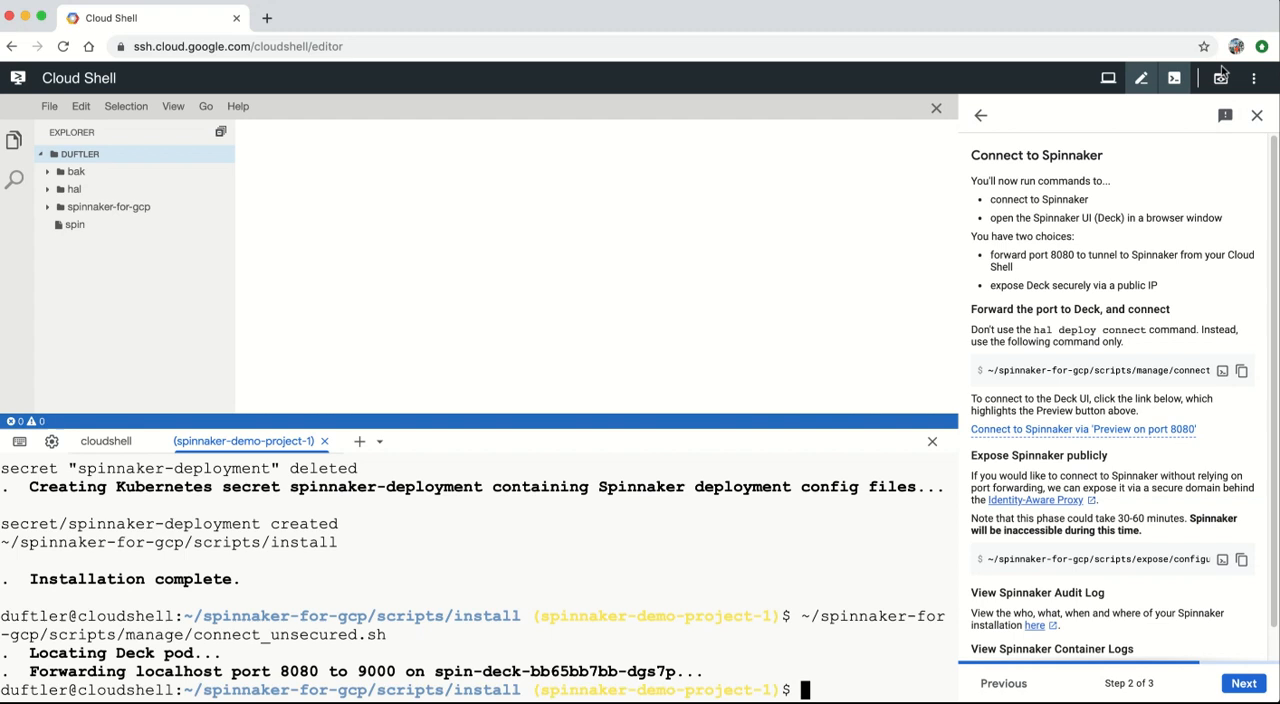
Run update_console.sh and list_samples.sh while advancing the tutorial to the Use Spinnaker step.
click(1081, 429)
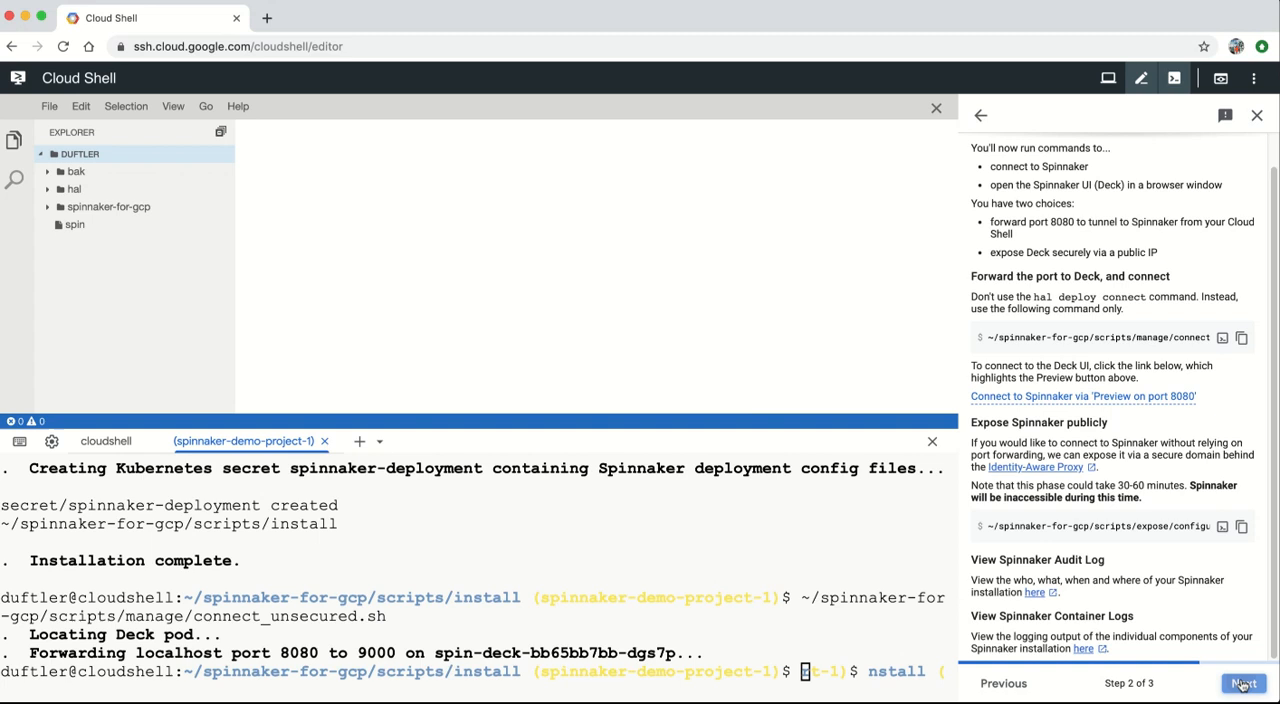
click(1243, 683)
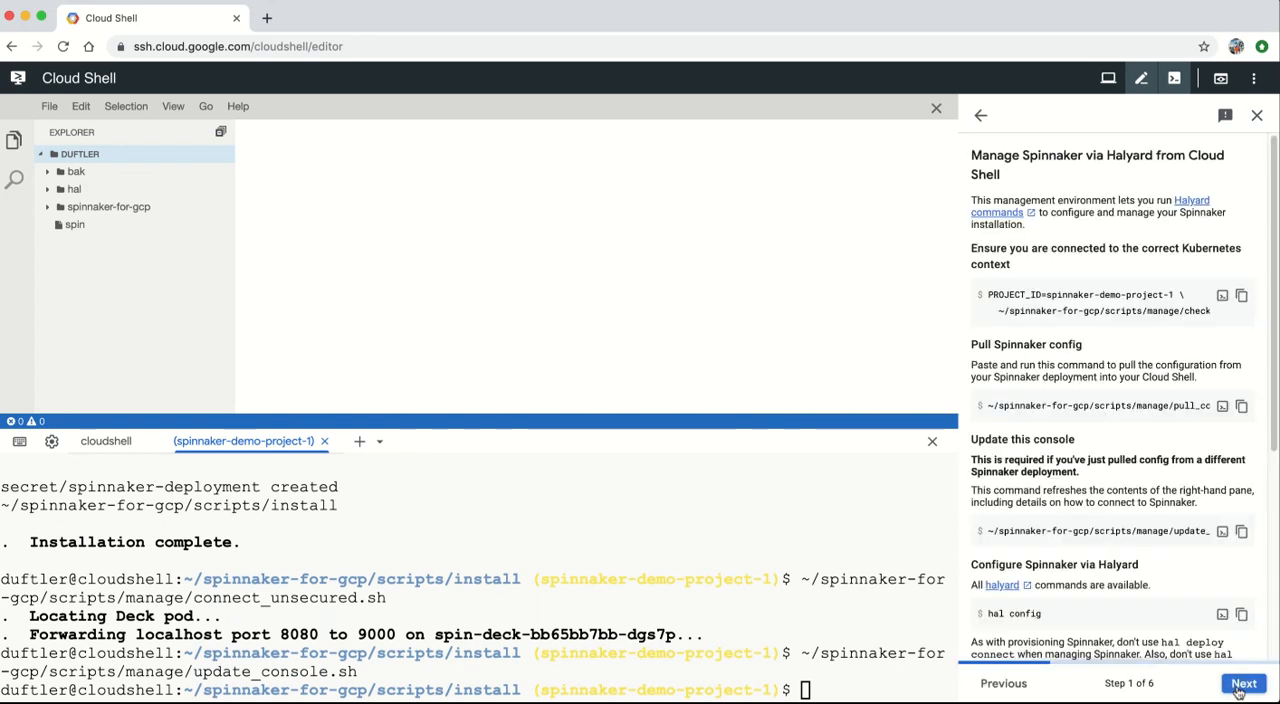
scroll(down, 3)
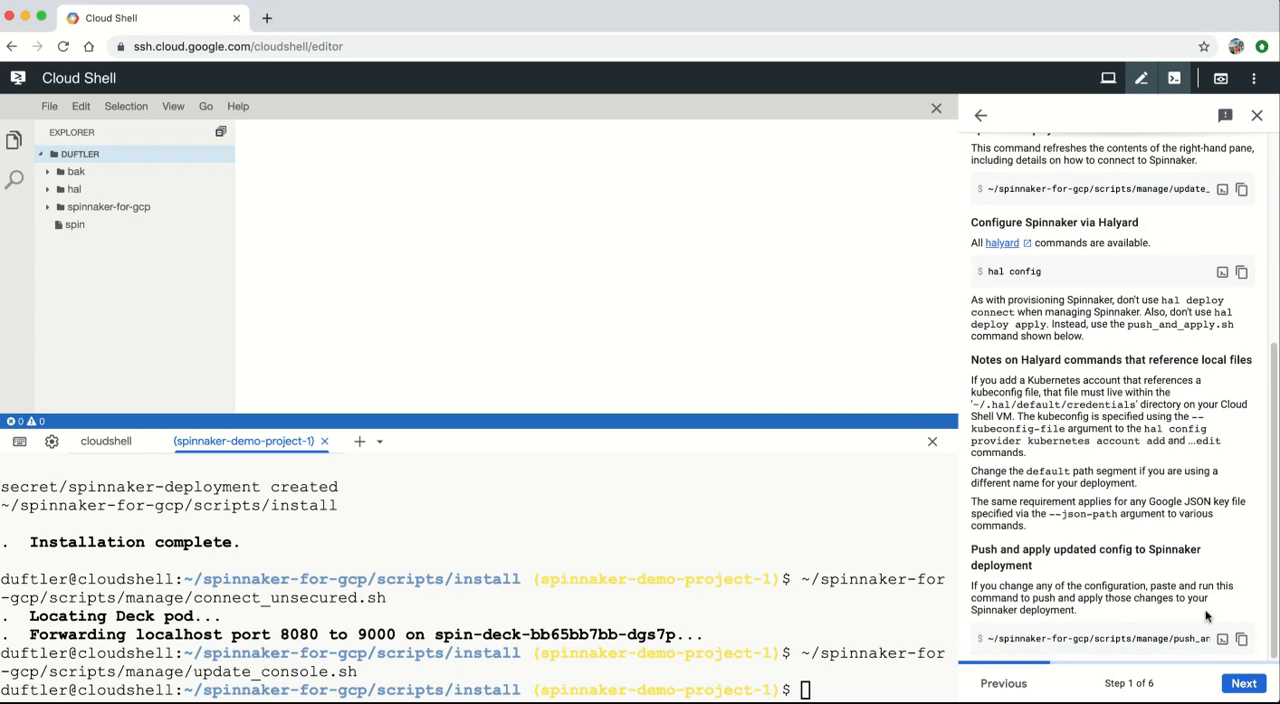
click(1243, 683)
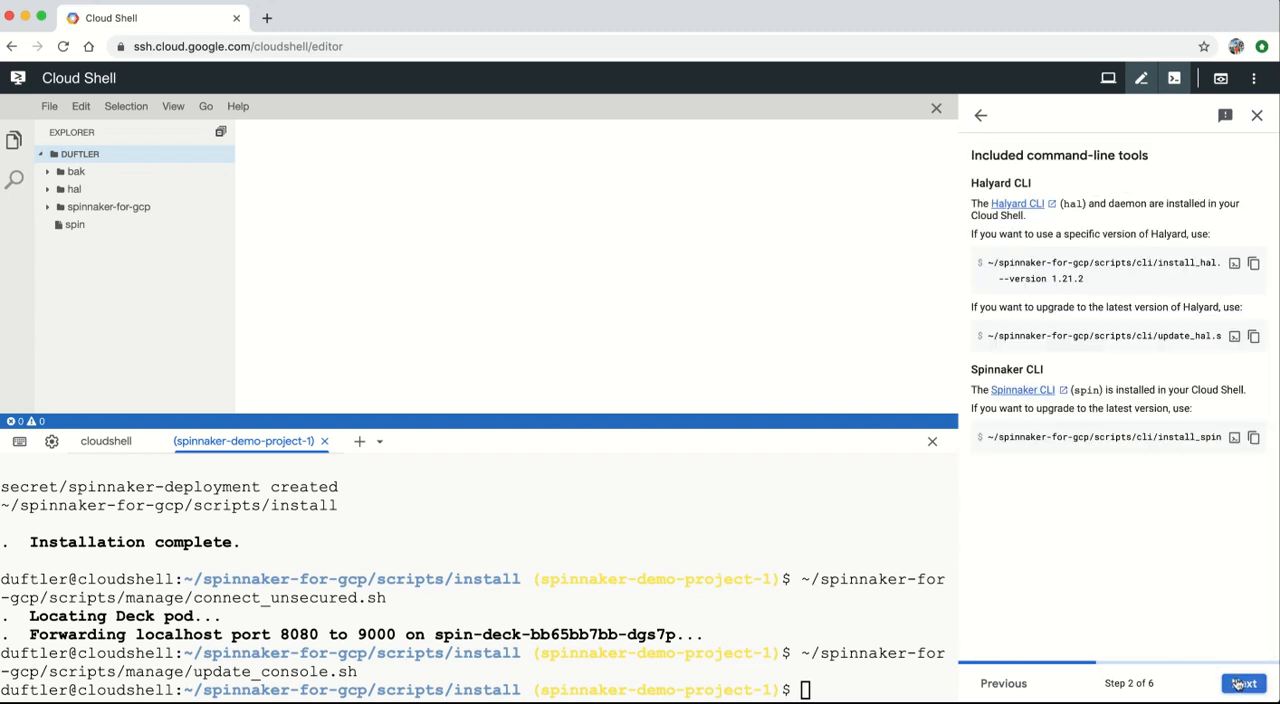
click(1243, 683)
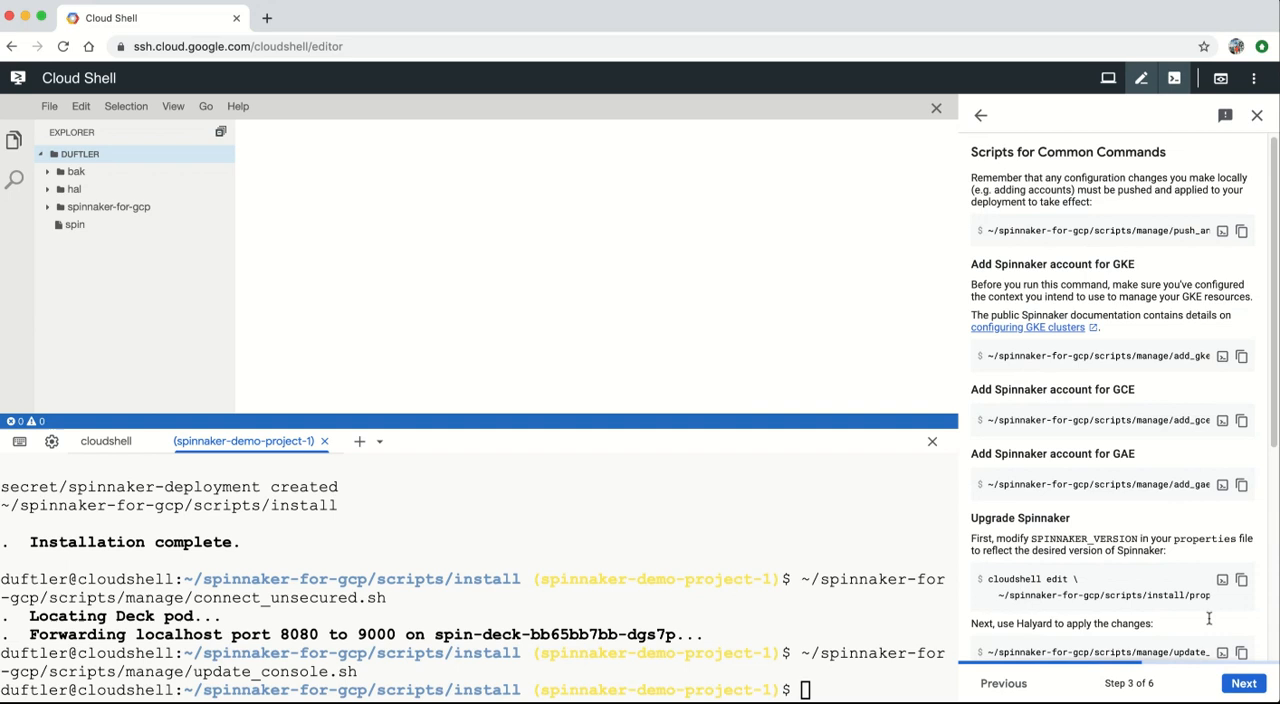
click(1243, 683)
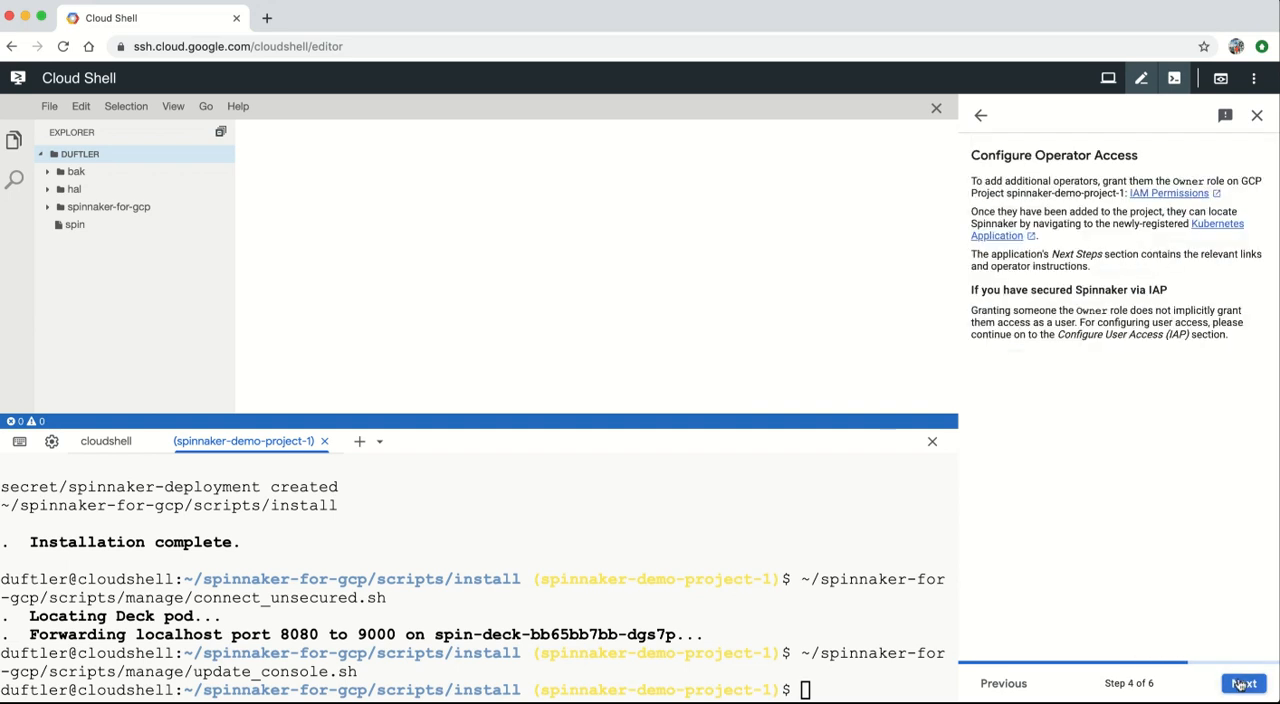
click(1243, 683)
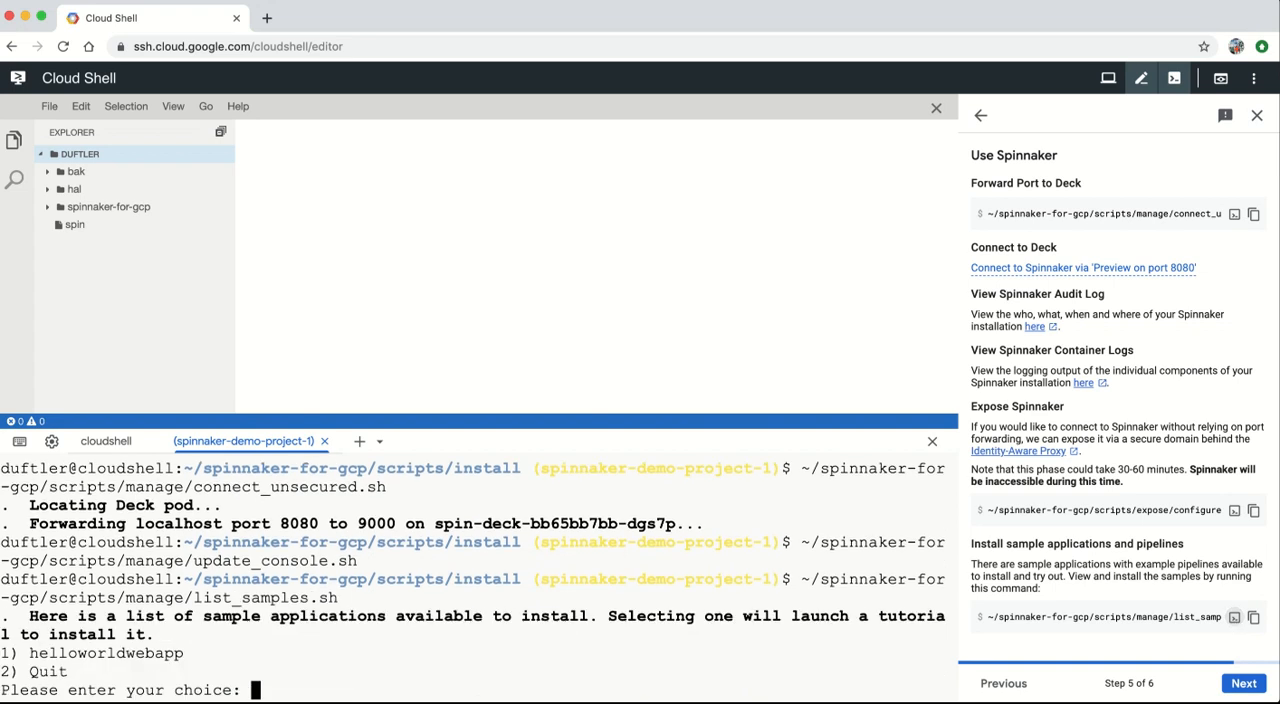
Install sample 1, helloworldwebapp, creating its Deploy to Staging and Deploy to Prod pipelines.
text(1)
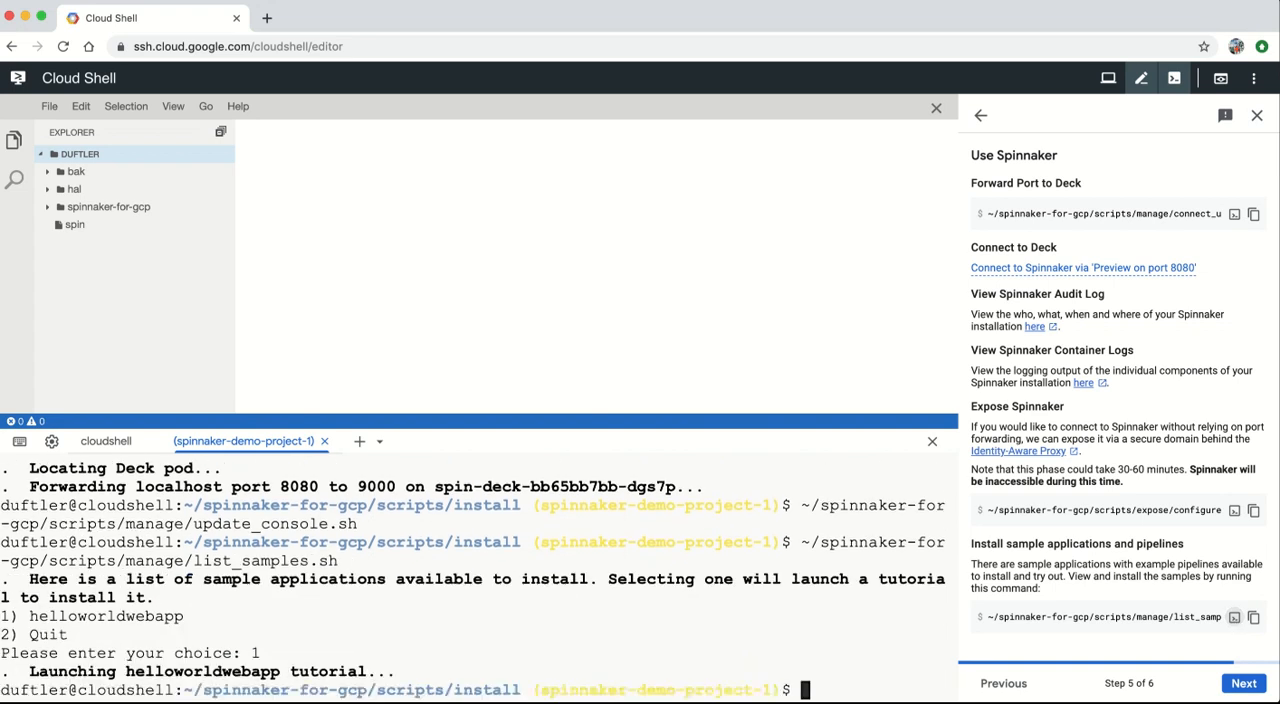
click(1243, 683)
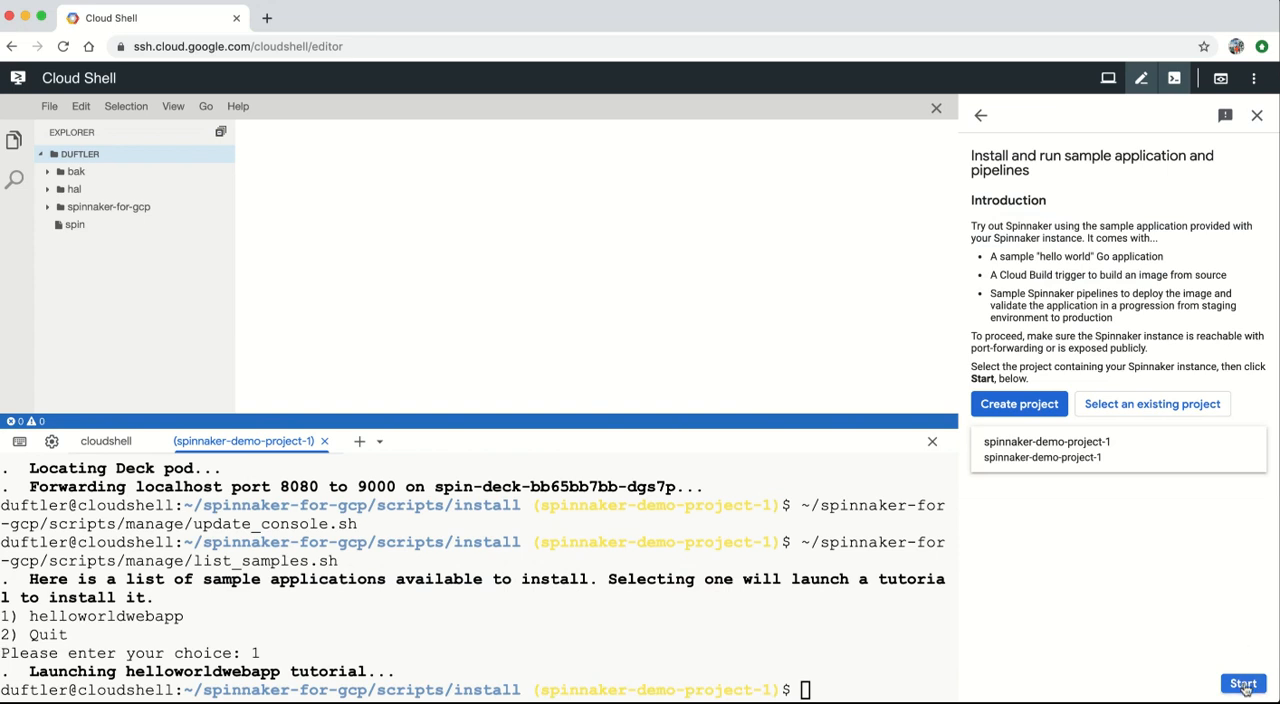
click(1243, 683)
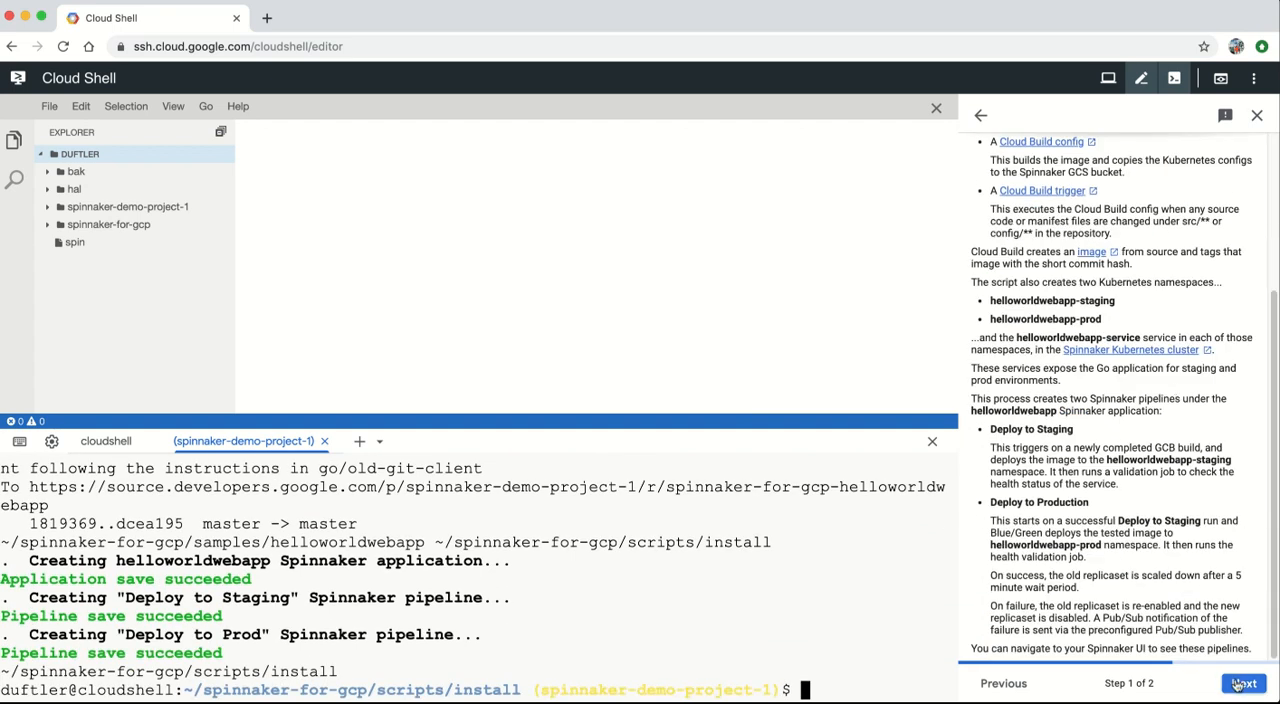
click(1243, 683)
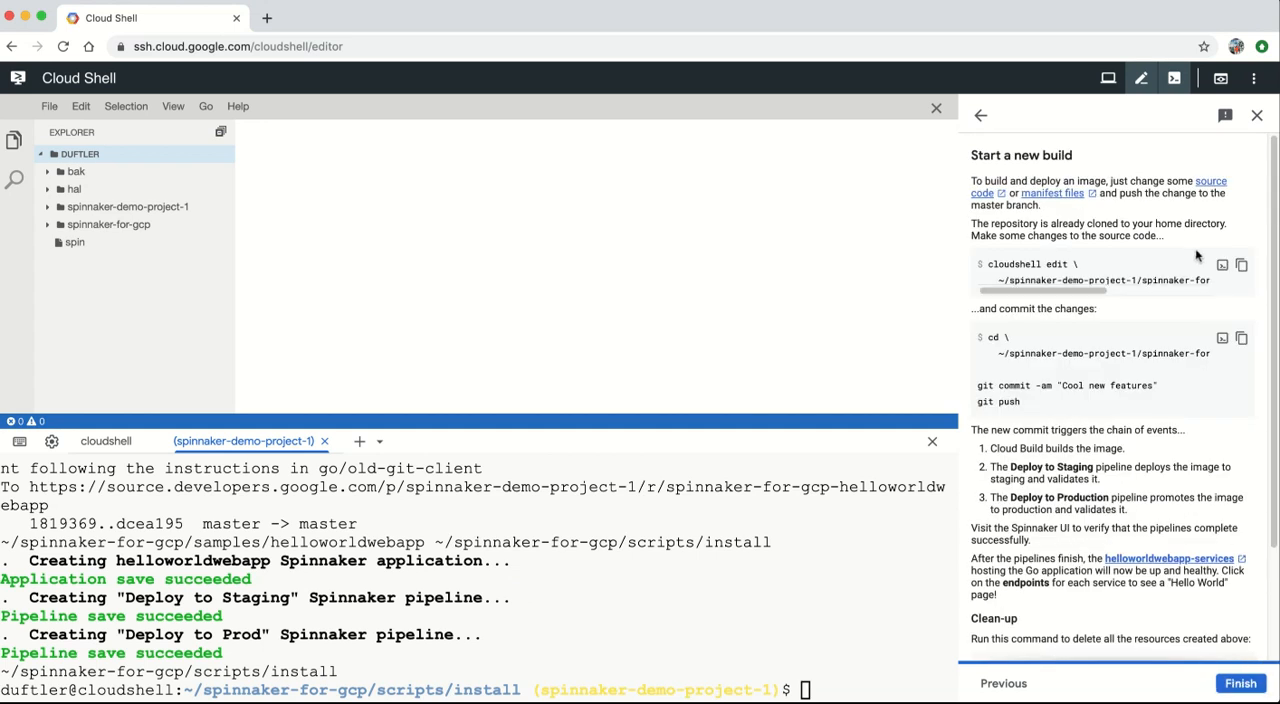
mouse_move(1222, 264)
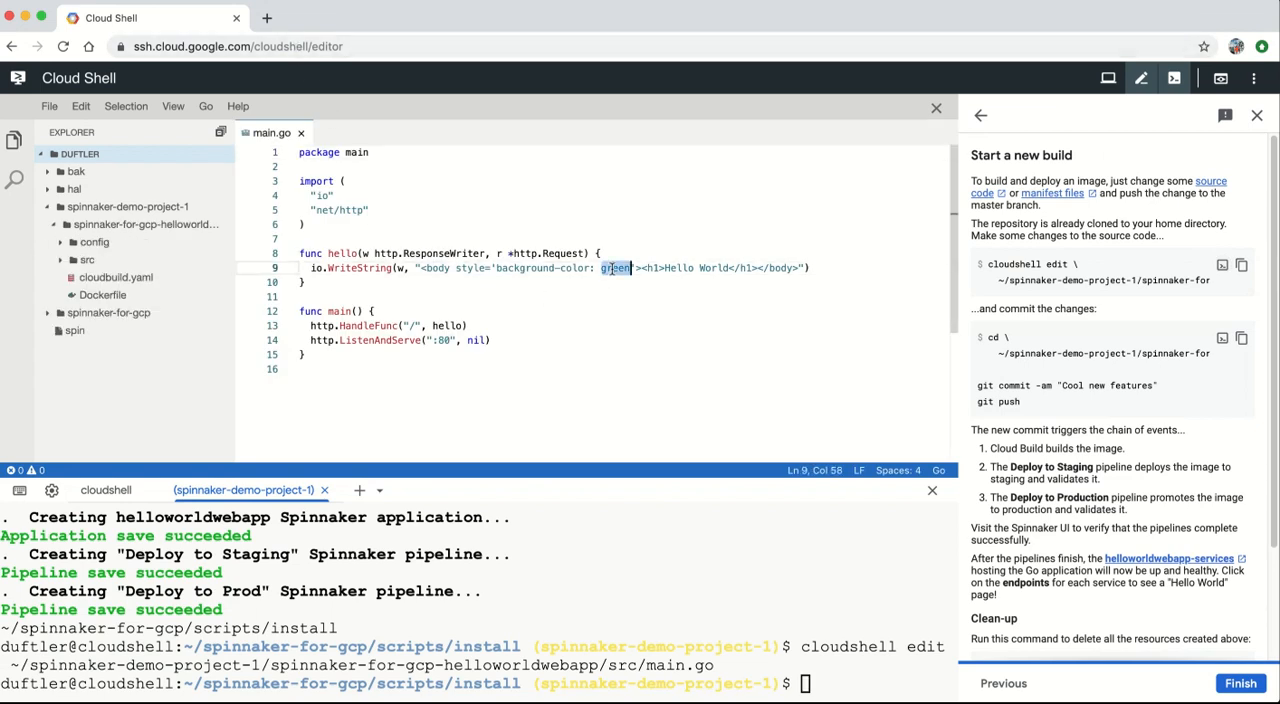
Change main.go's background colour from green to blue, then commit and push.
text(blue)
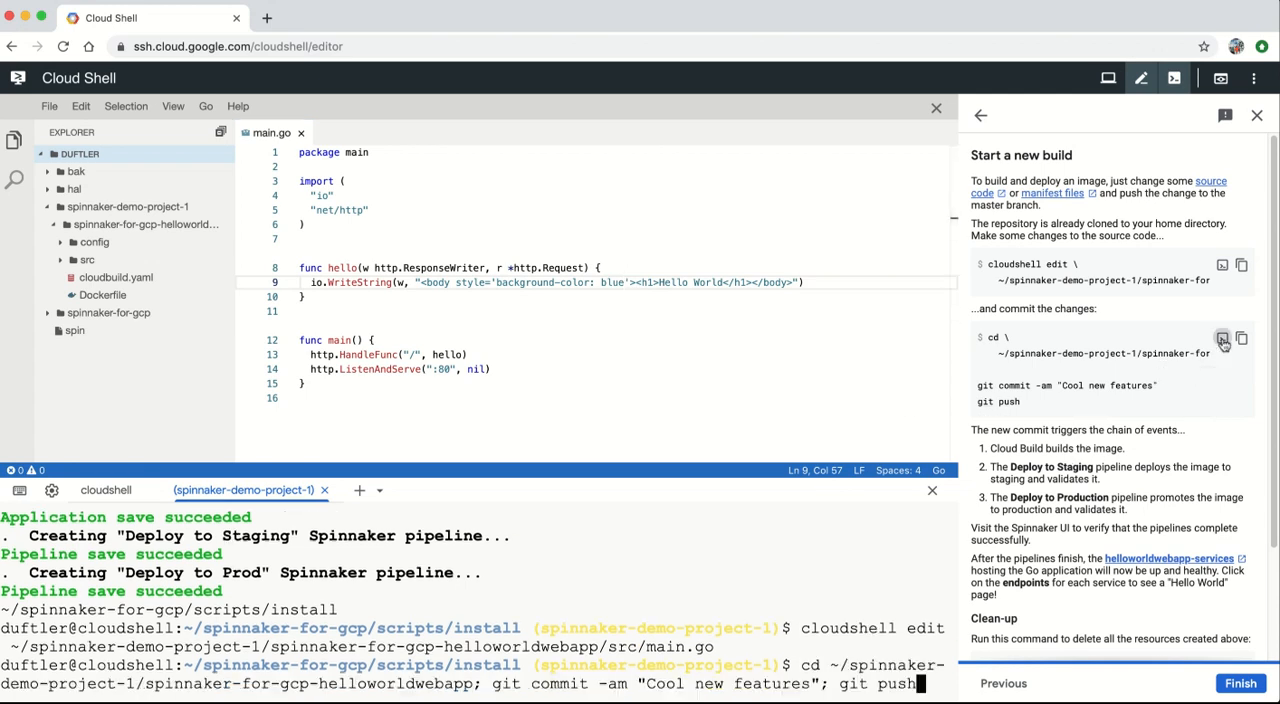
key(Enter)
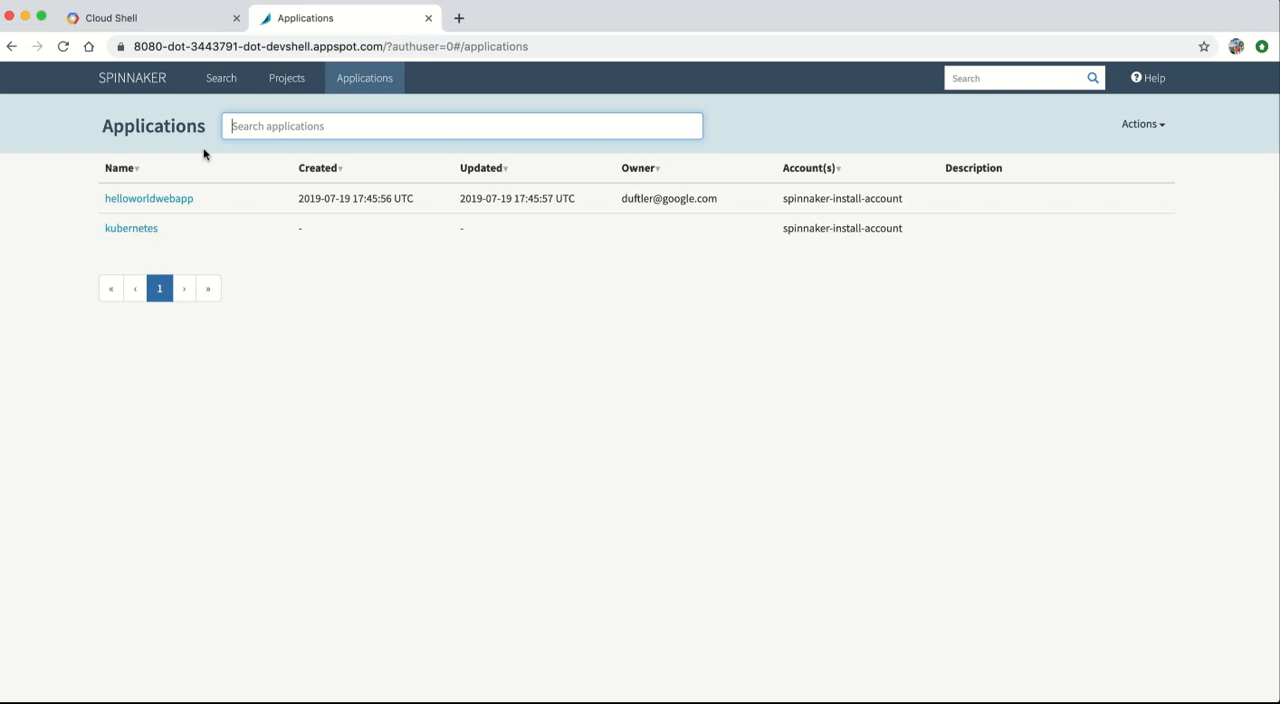
mouse_move(148, 198)
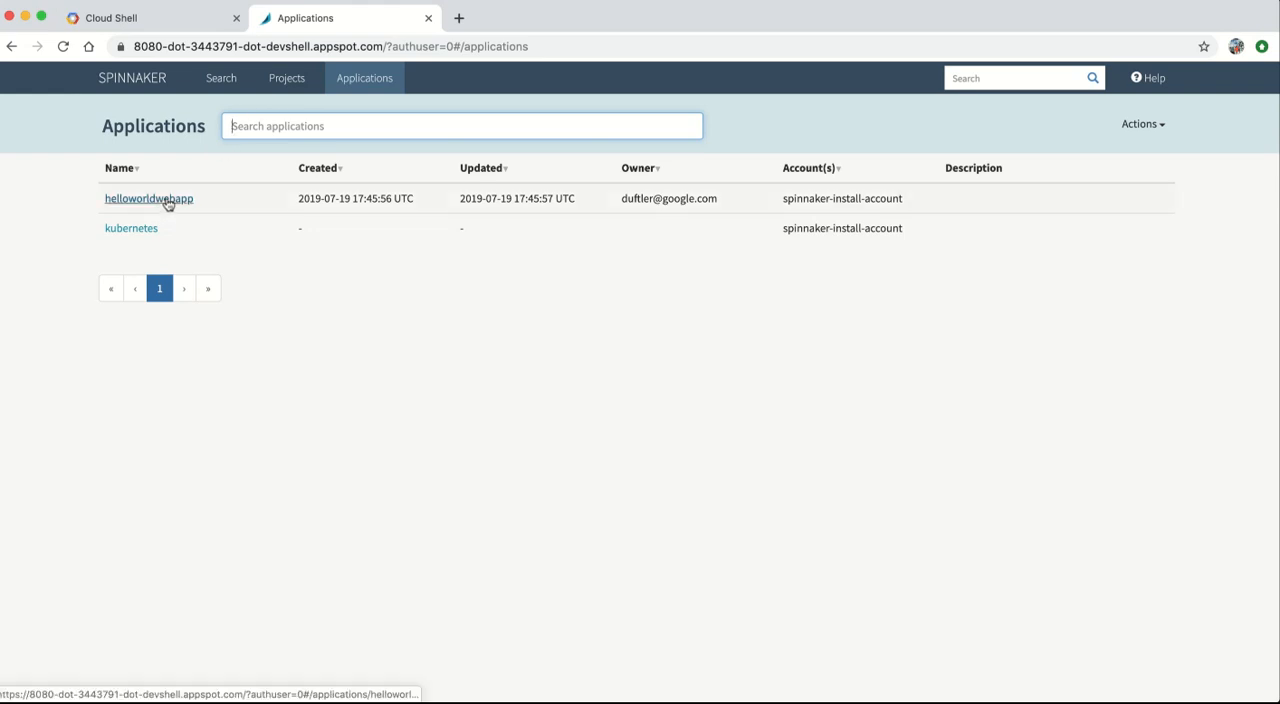
Open the helloworldwebapp application's pipelines, where Deploy to Production awaits manual judgment.
click(148, 198)
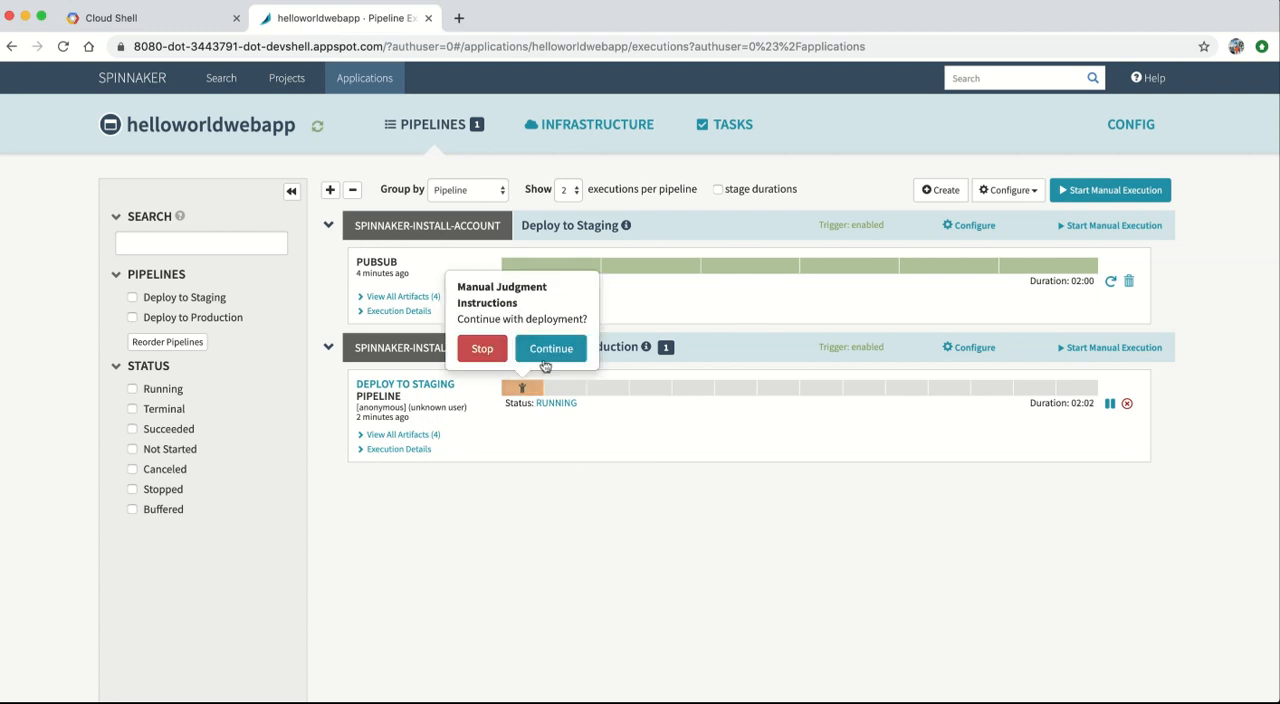
click(597, 124)
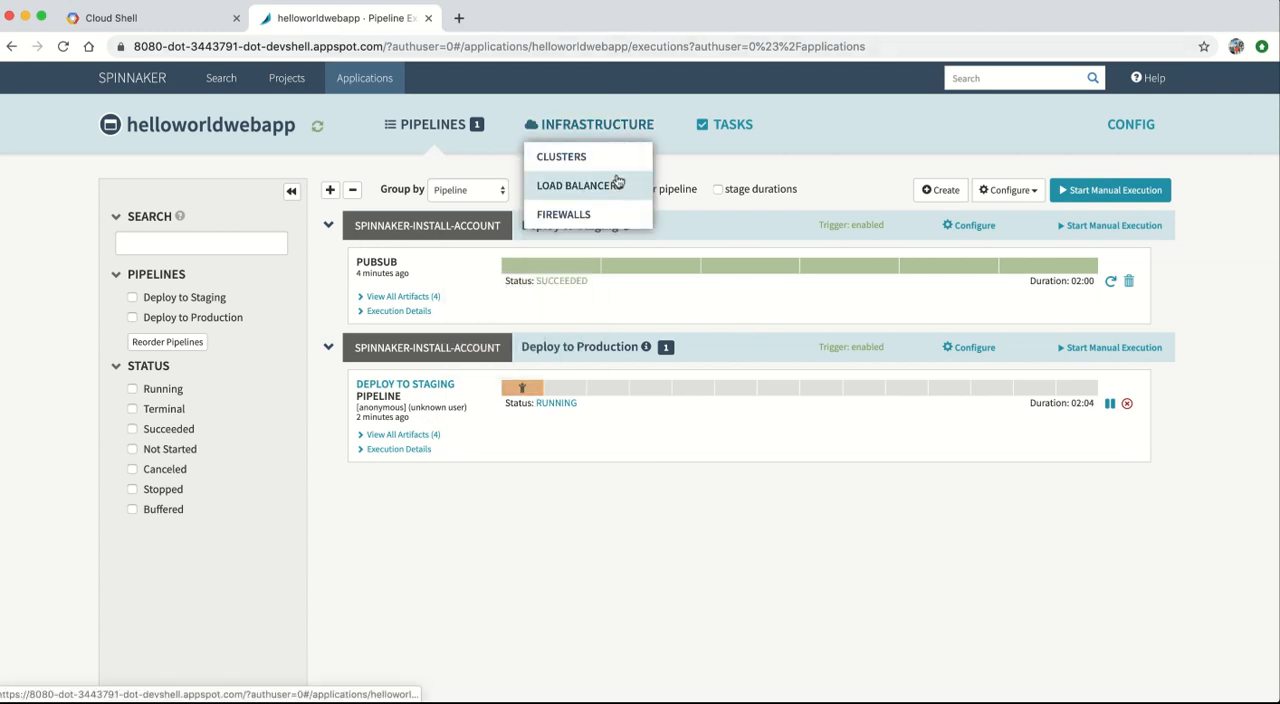
Approve the production manual judgment, view the blue Hello World page, and return to Spinnaker.
click(578, 185)
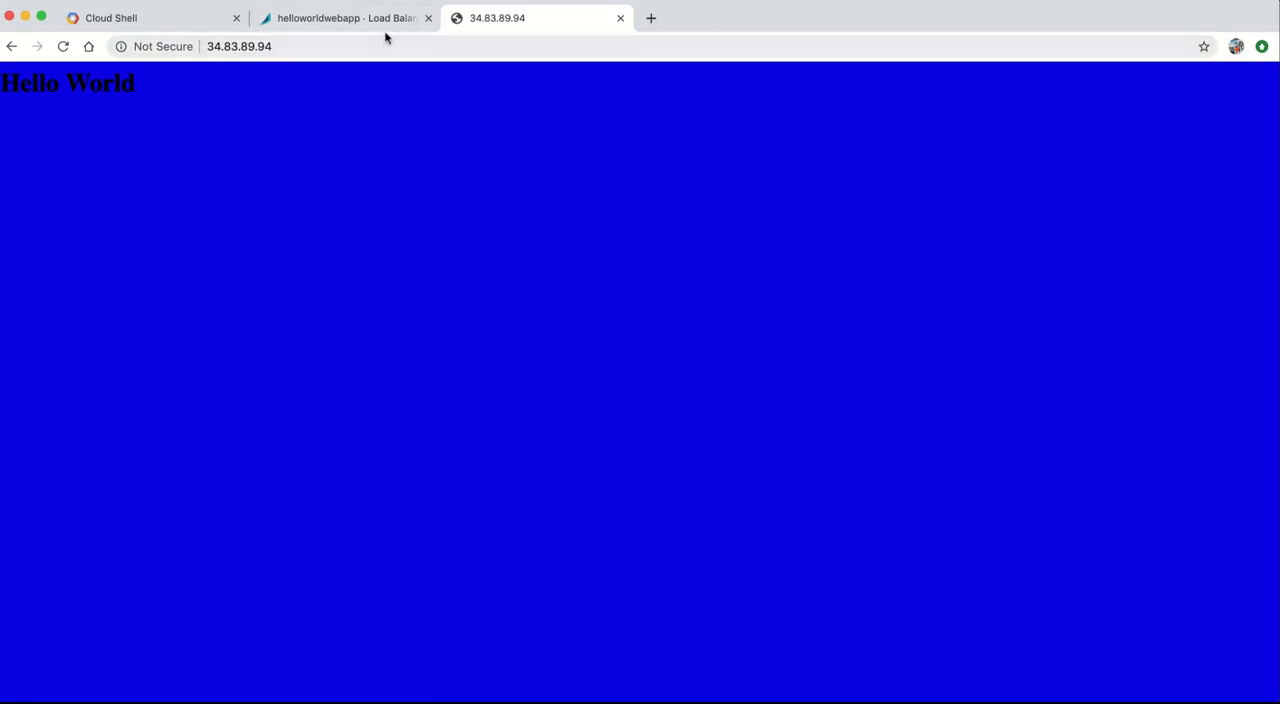
click(340, 17)
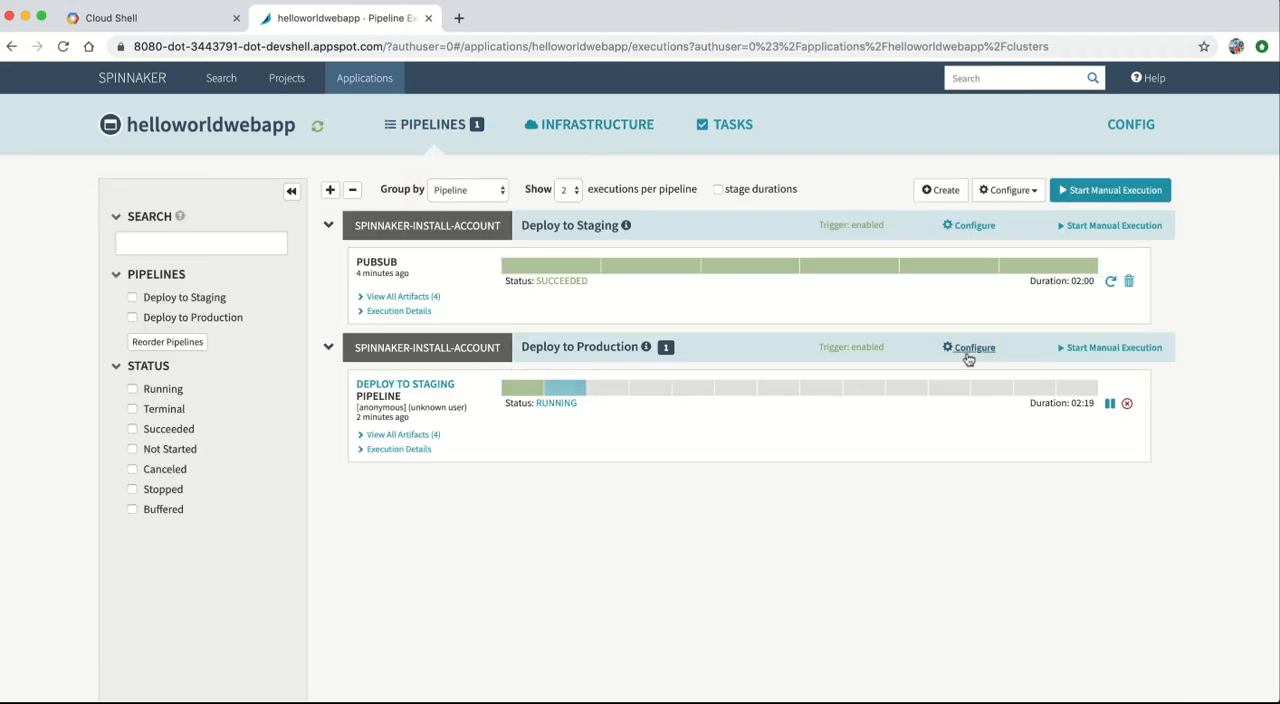
click(974, 347)
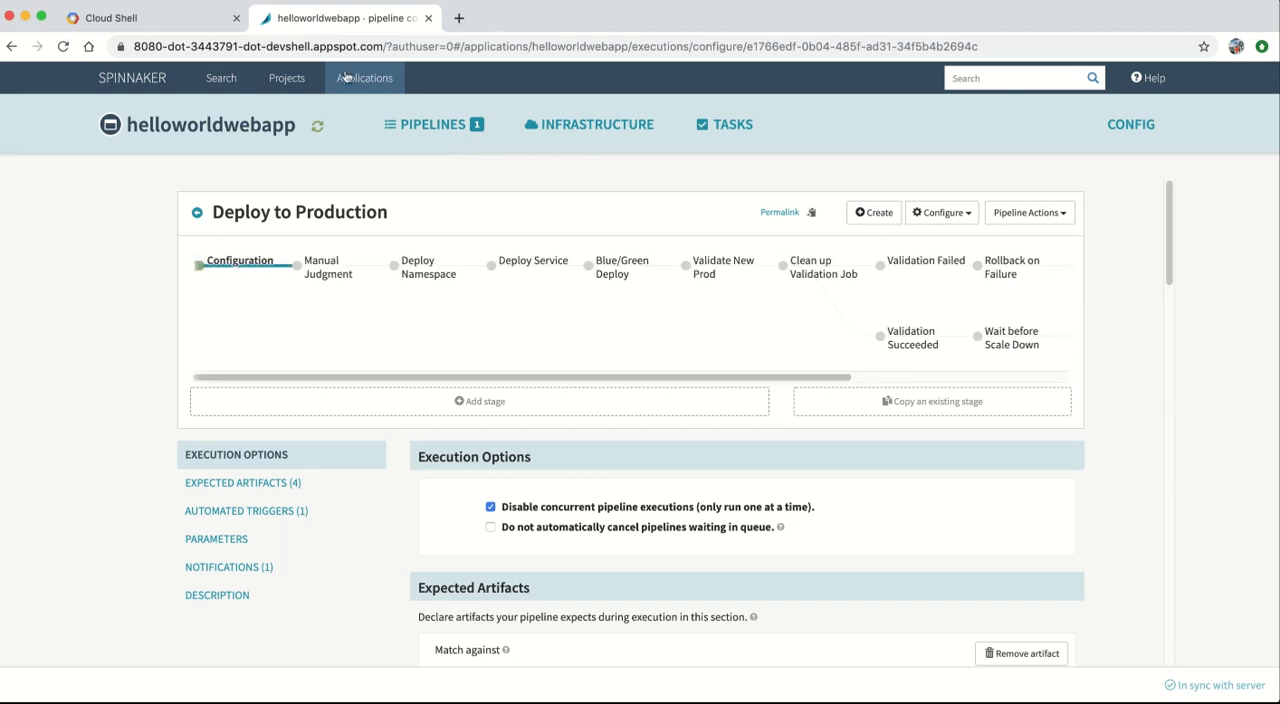
click(433, 124)
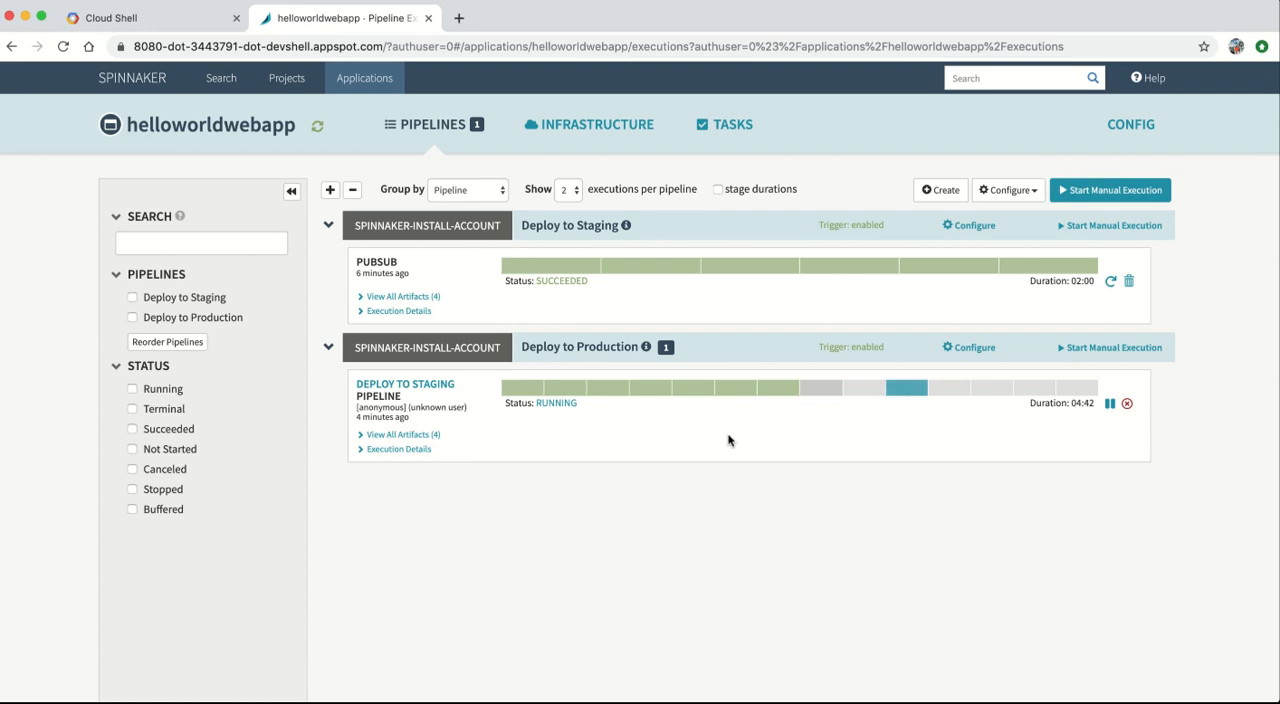
Open the prod service's ingress IP 34.83.166.141 from the Infrastructure Load Balancers view.
click(597, 124)
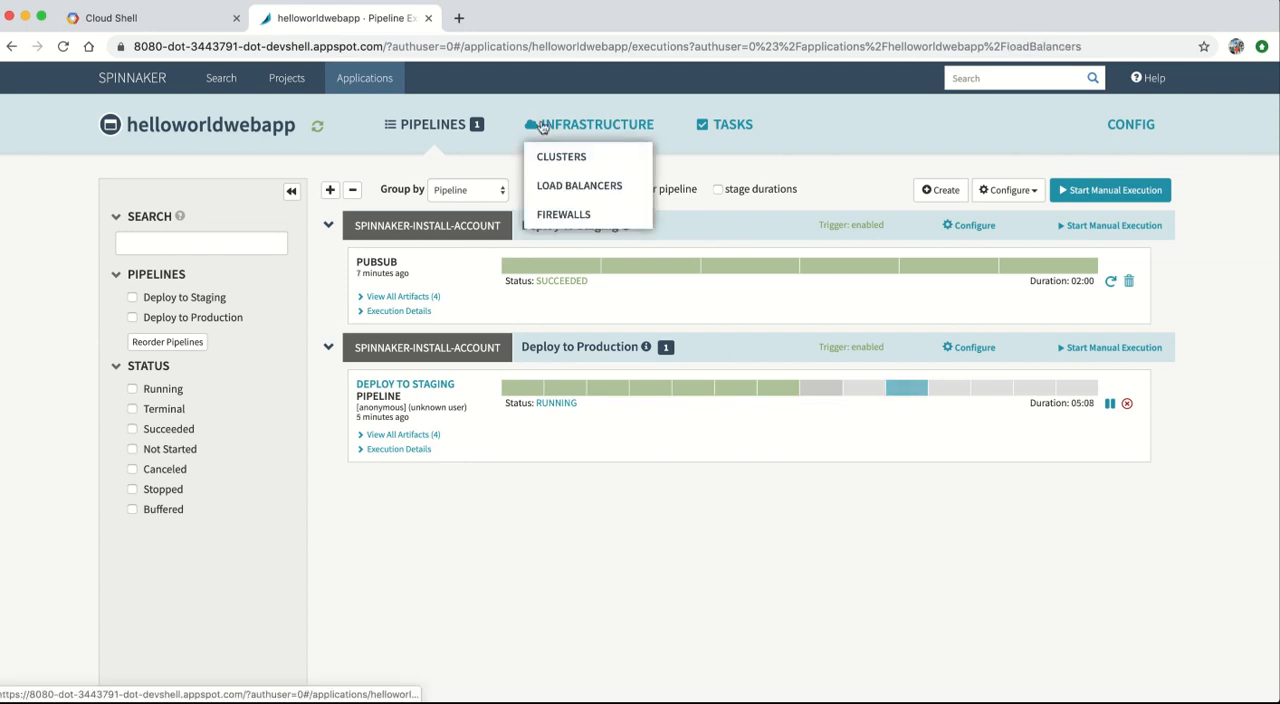
click(561, 156)
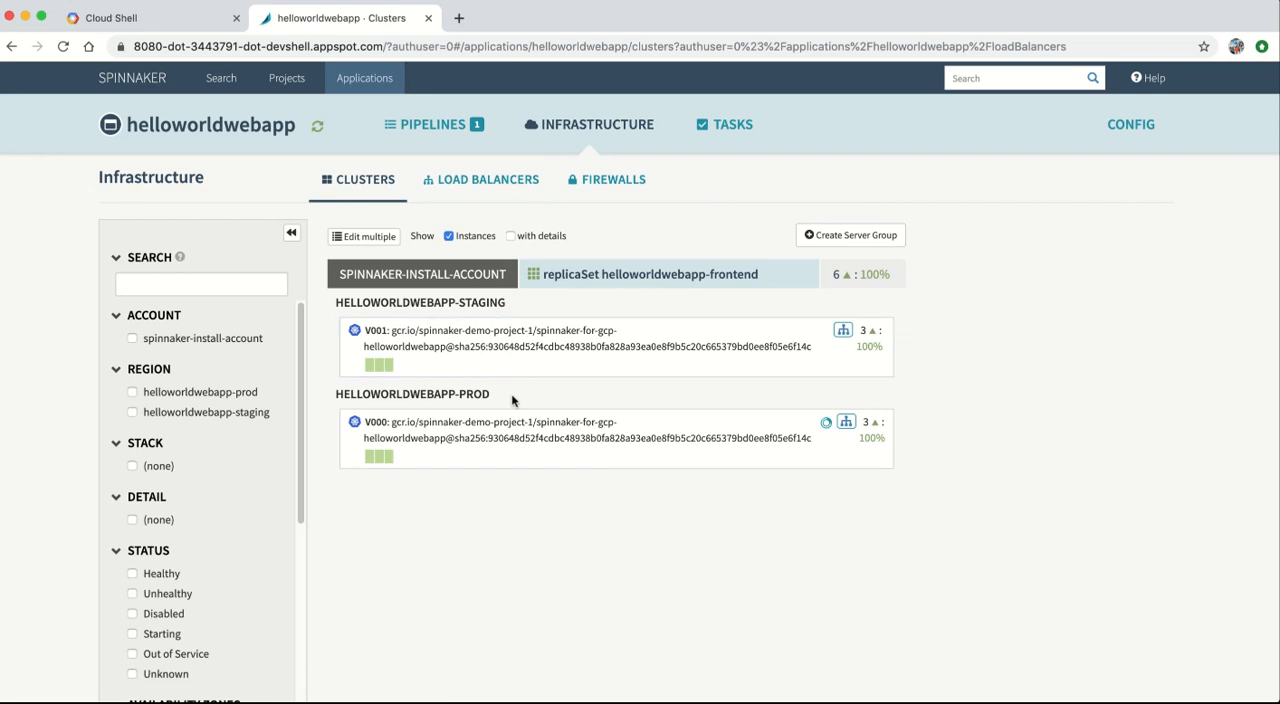
click(489, 179)
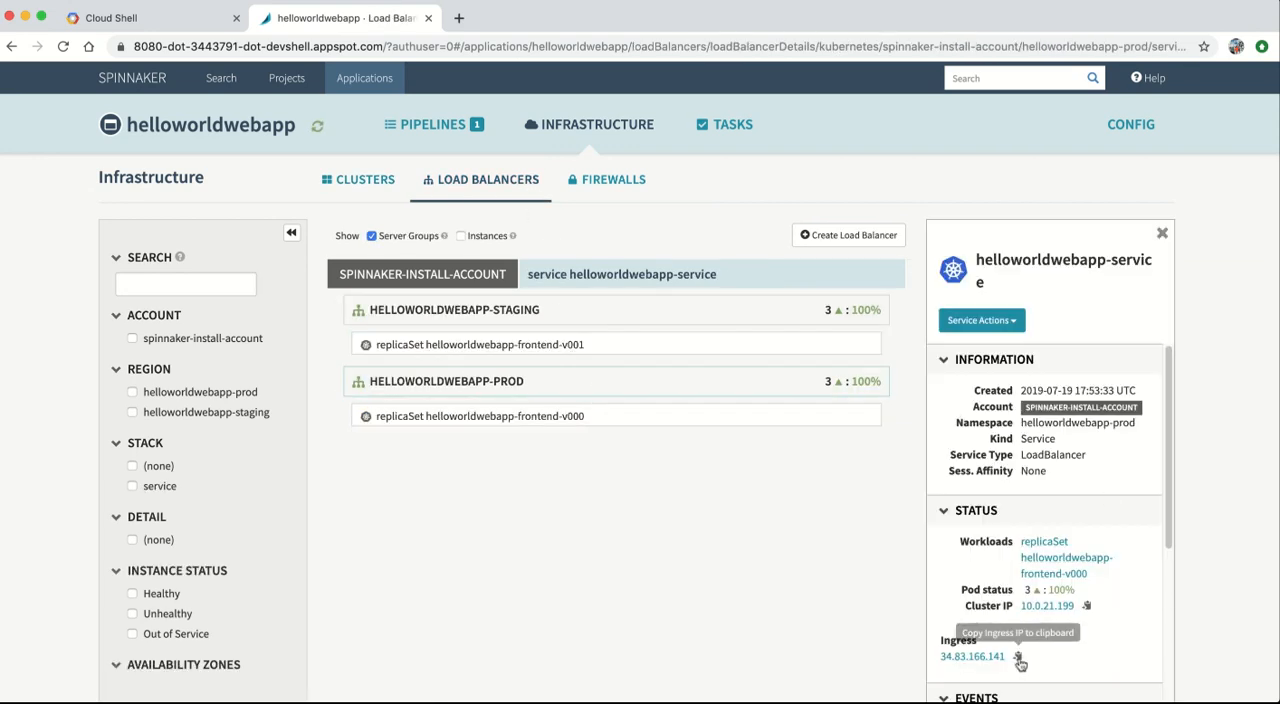
click(971, 656)
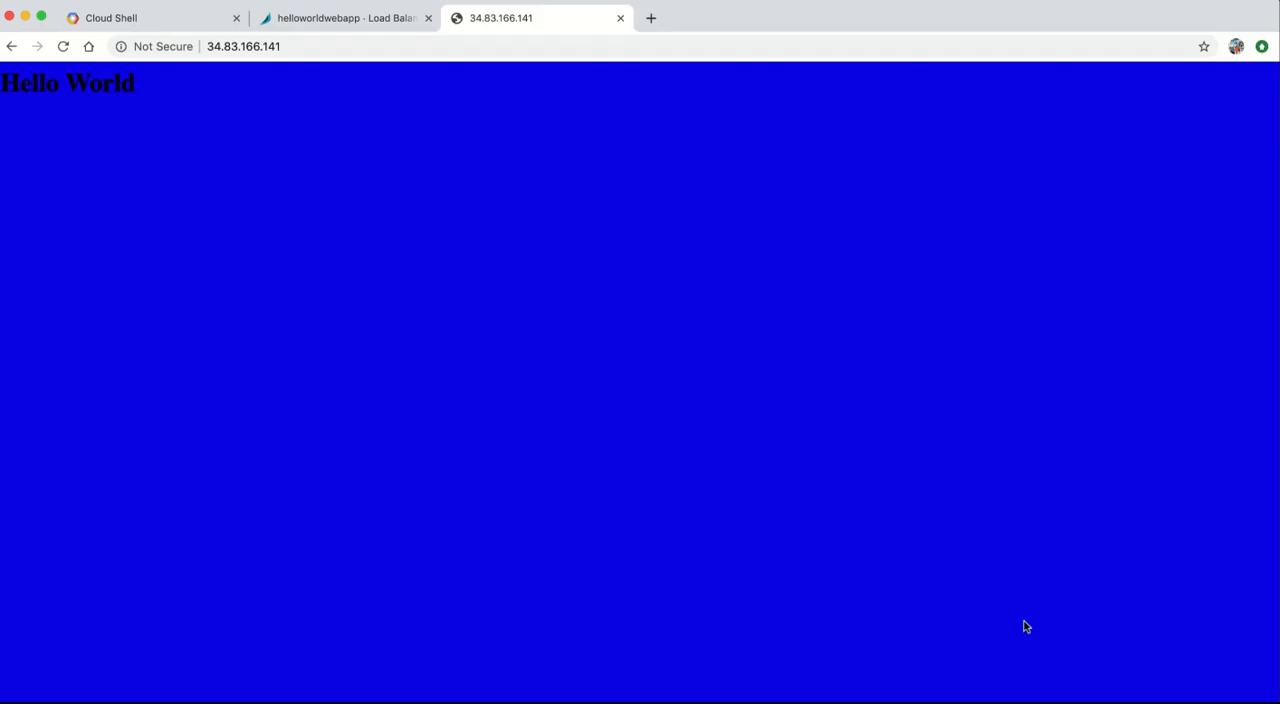